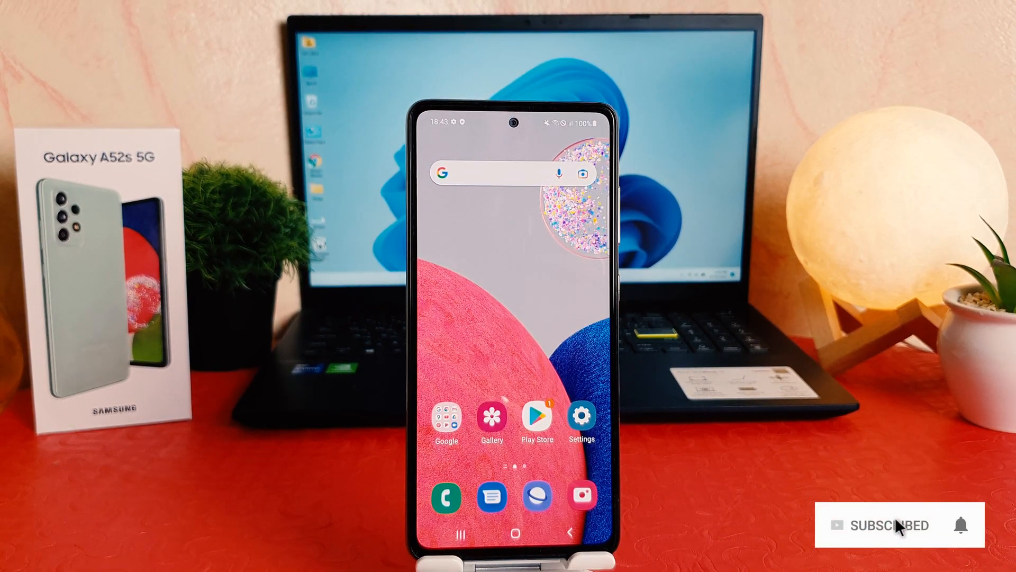
mouse_move(962, 530)
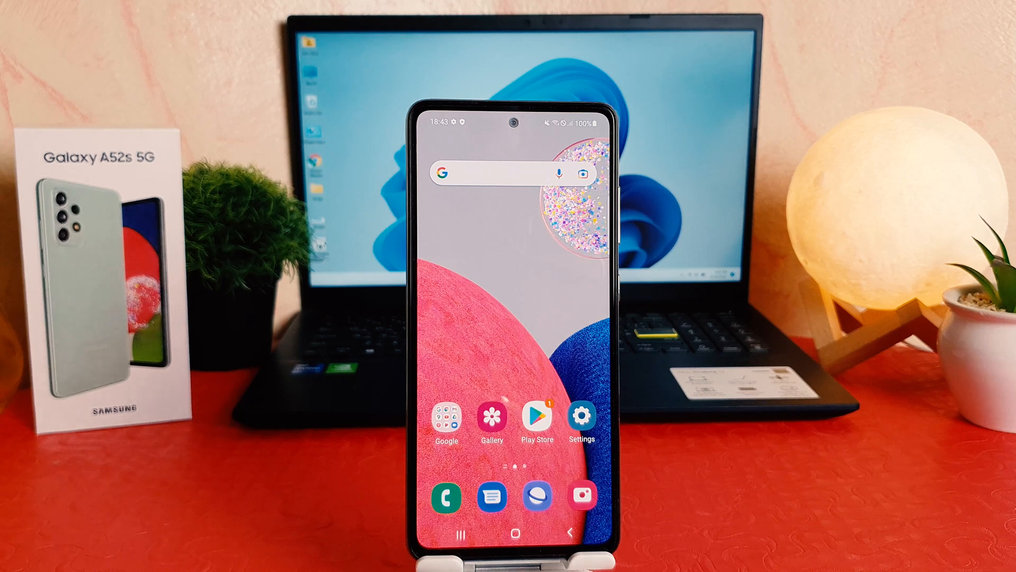
Reach the Ringtone page via Sounds and vibration, listing SIM 1 and SIM 2 ringtones
left_click(581, 418)
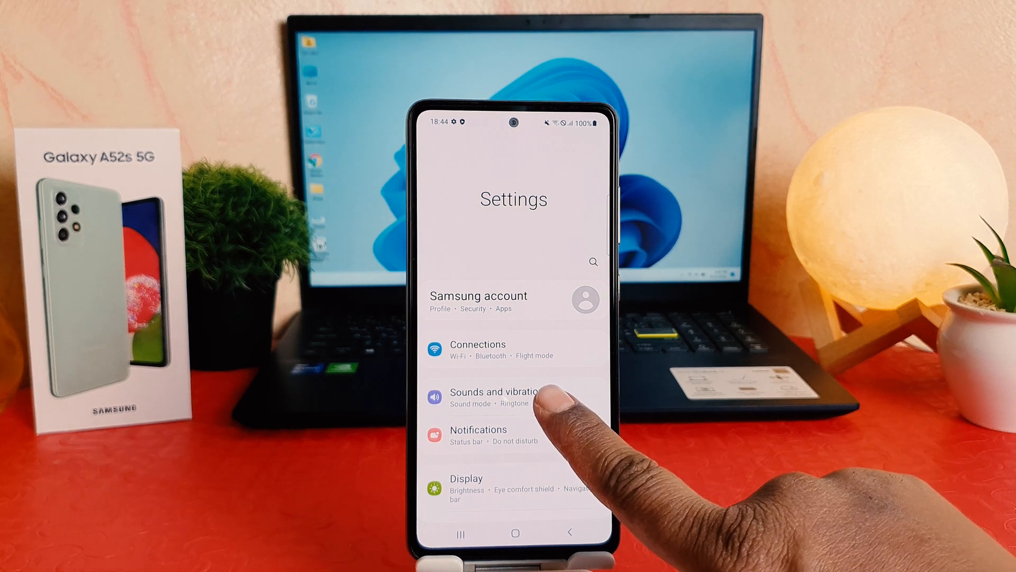
left_click(495, 395)
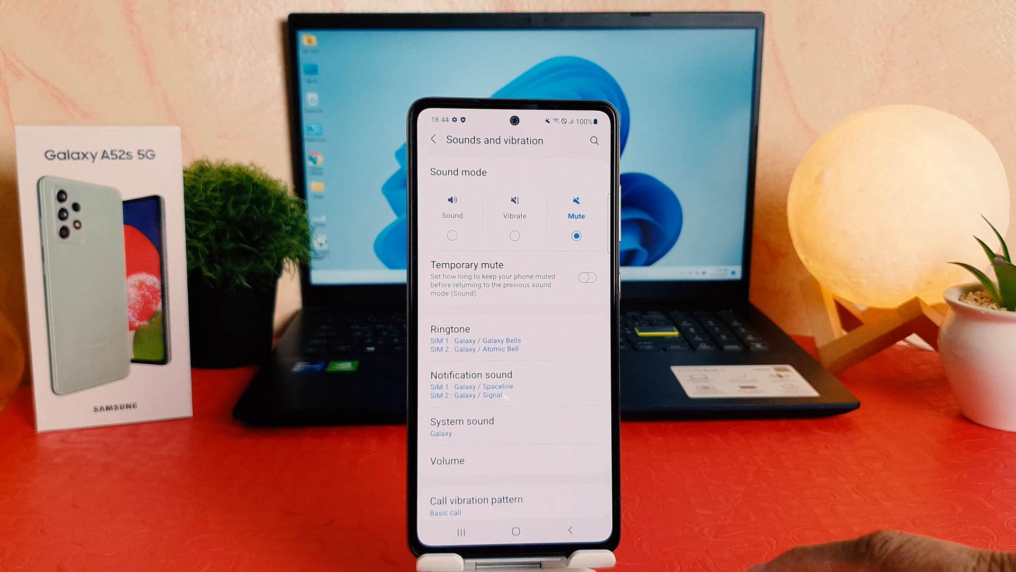
left_click(480, 336)
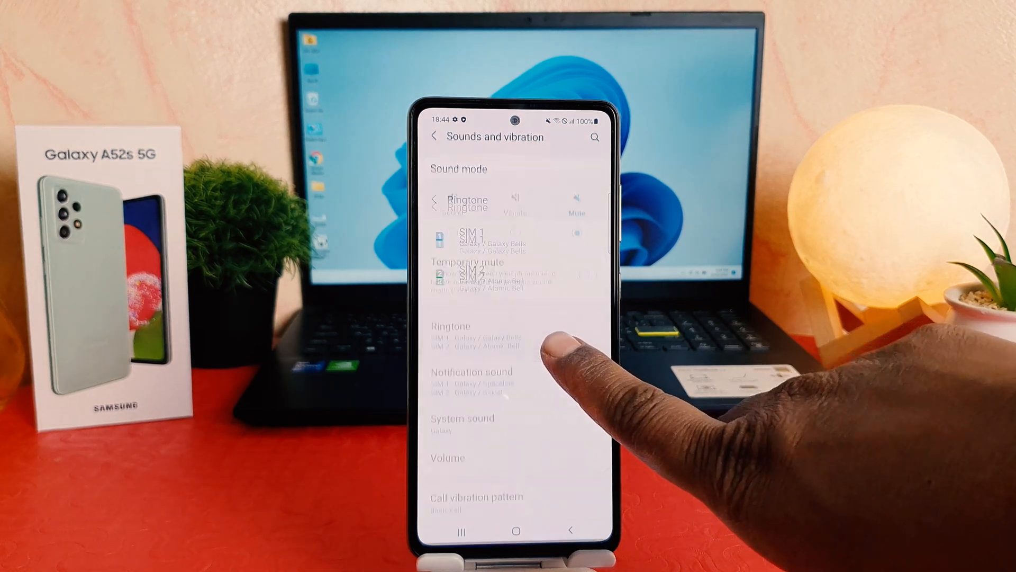
left_click(450, 337)
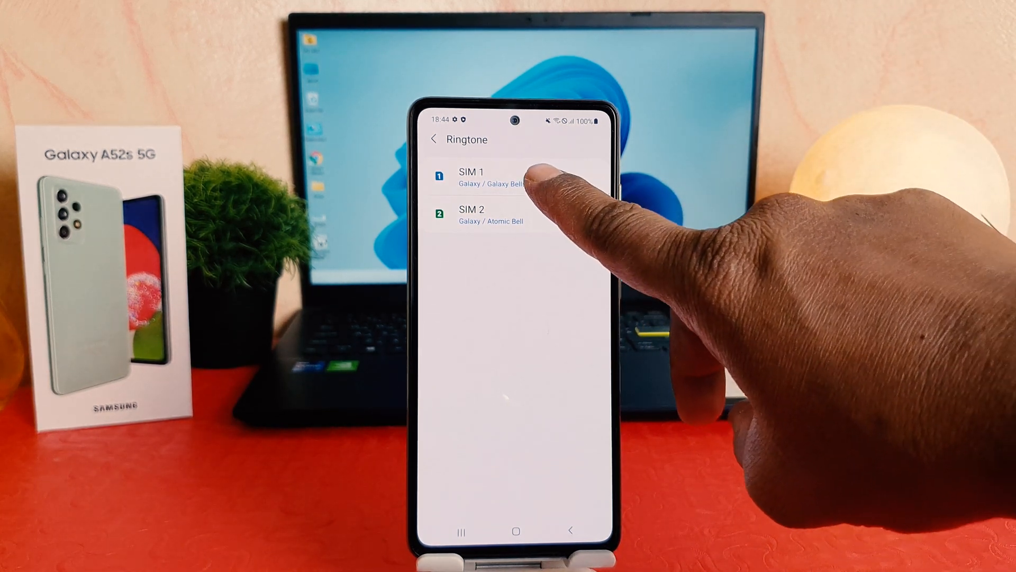
Browse SIM 1's ringtone list and choose Over the Horizon in place of Galaxy Bells
left_click(492, 173)
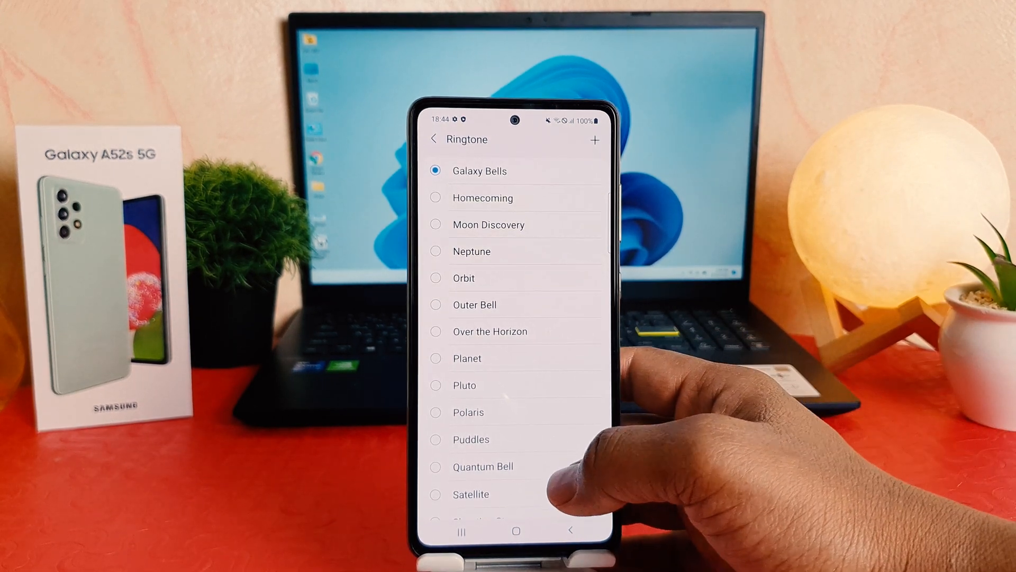
scroll("down", 3)
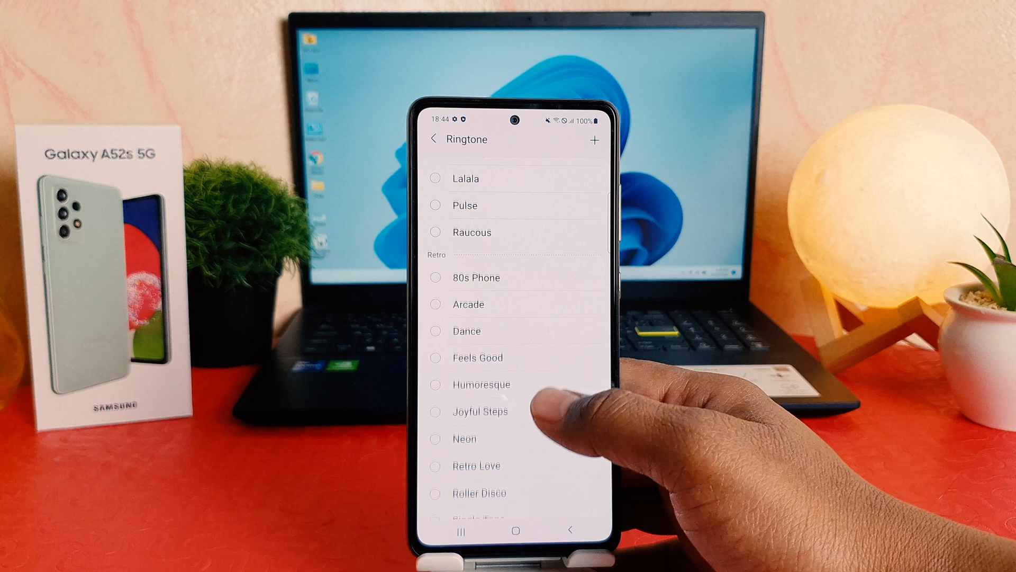
scroll("up", 3)
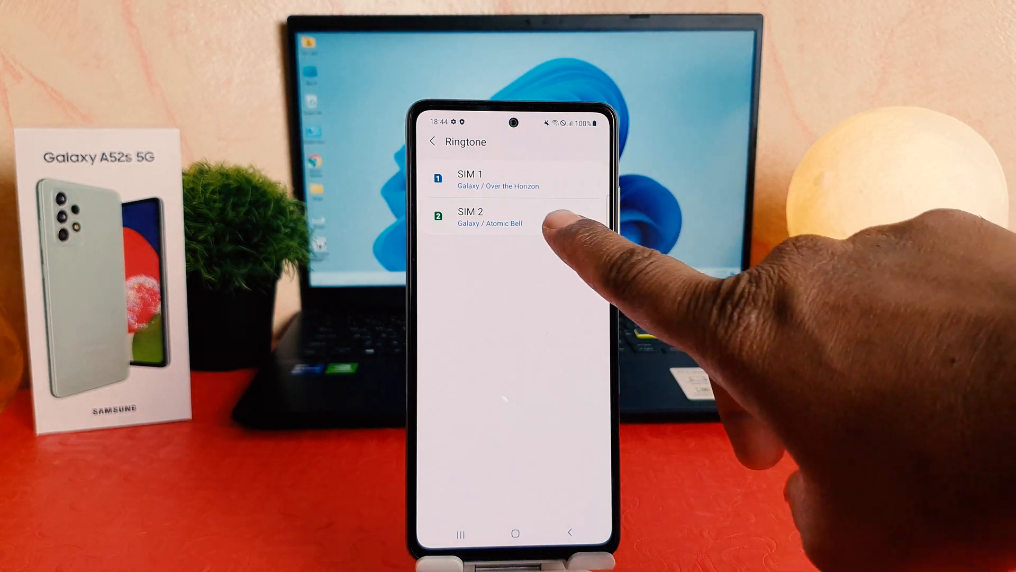
From SIM 2's ringtone list, add a custom sound, bringing up the Sound picker media-access prompt
left_click(470, 217)
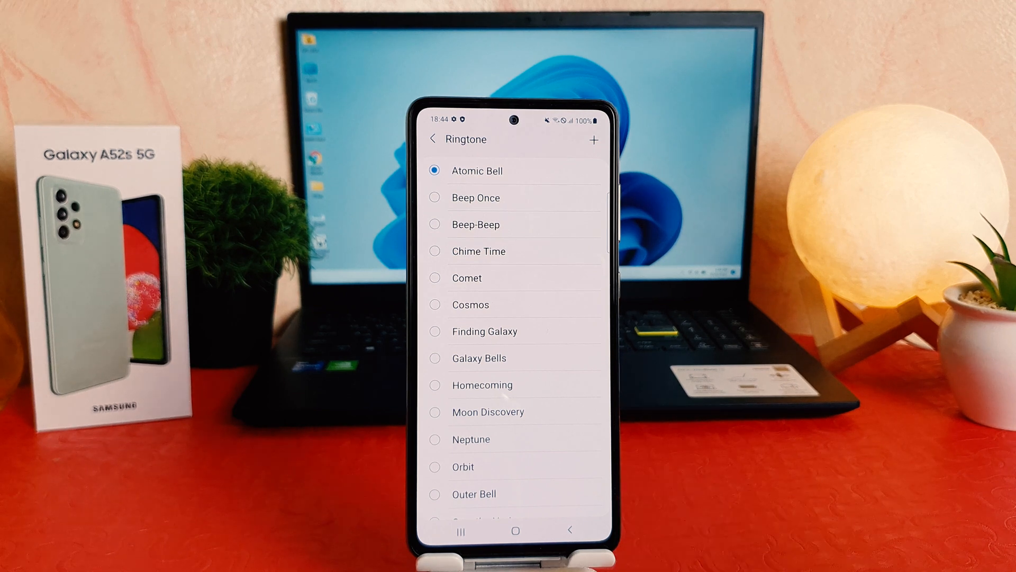
left_click(593, 139)
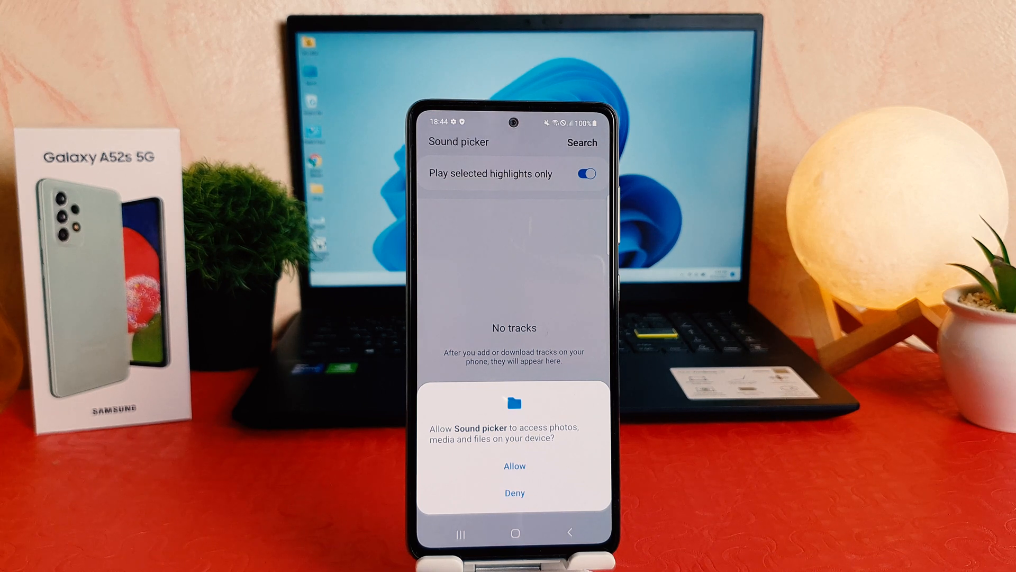
Allow media access and confirm Over the Horizon as SIM 2's ringtone
left_click(515, 465)
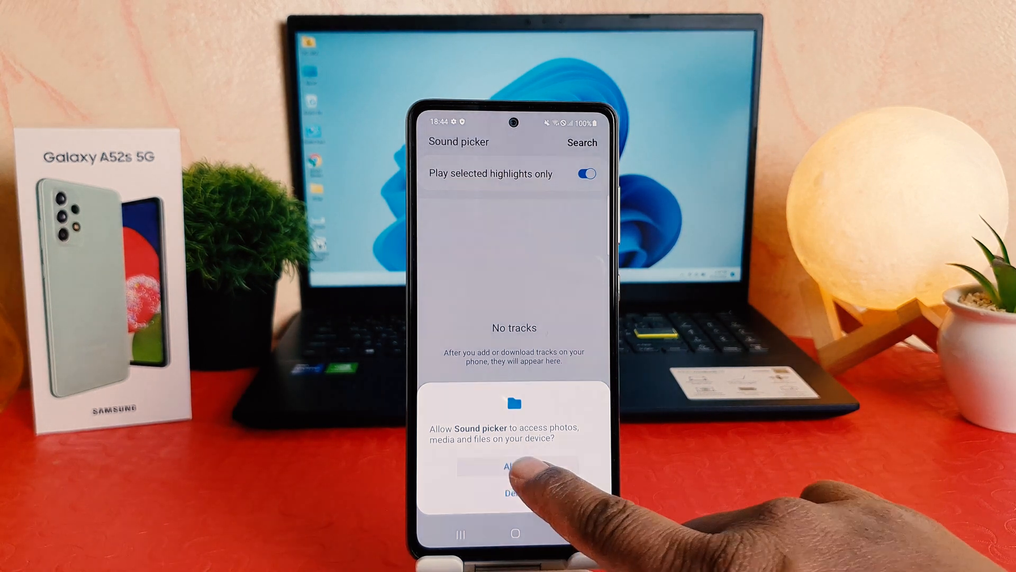
left_click(514, 466)
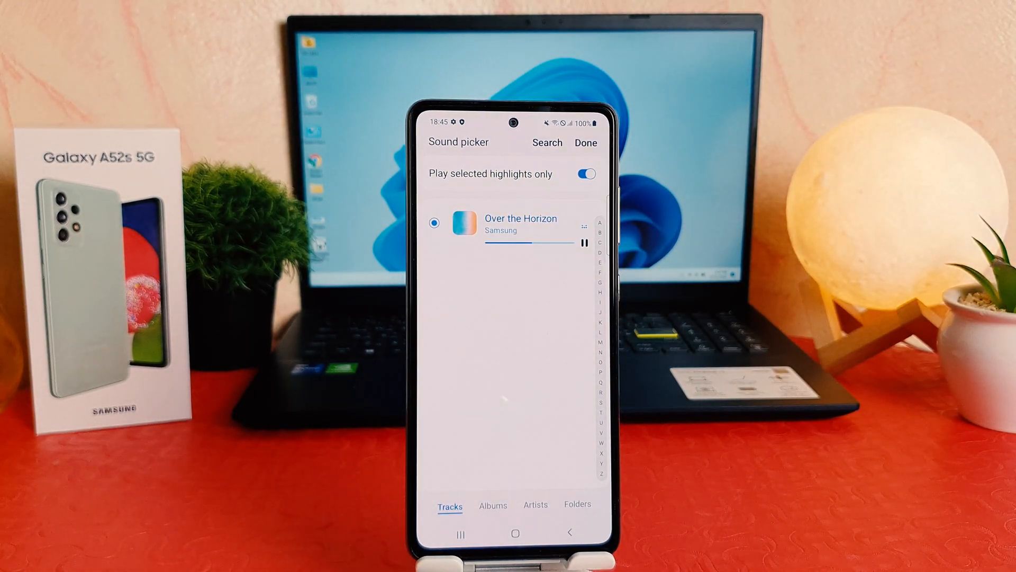
left_click(586, 143)
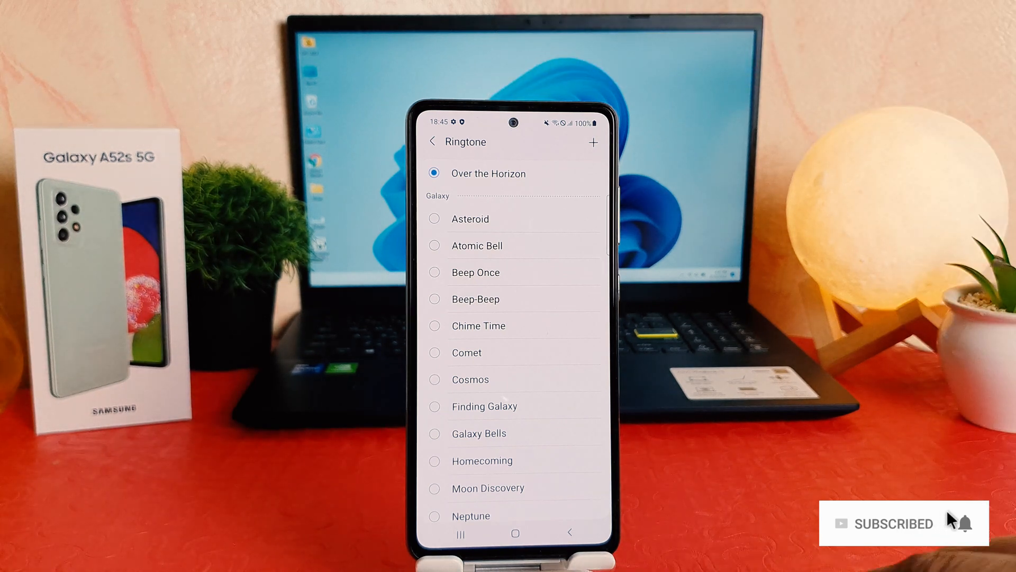
Return through the SIM ringtone overview to the Settings main menu
left_click(431, 140)
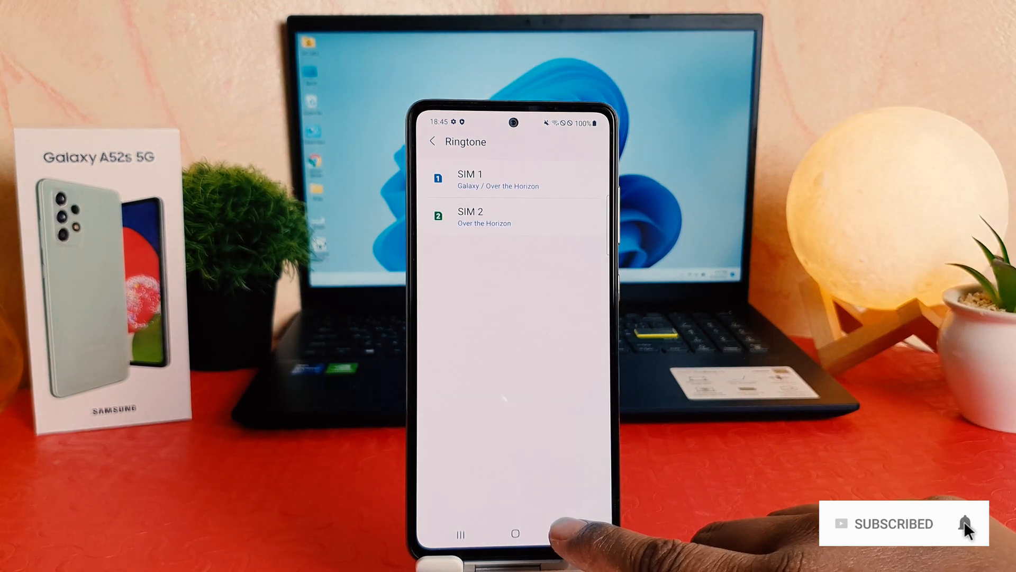
left_click(432, 141)
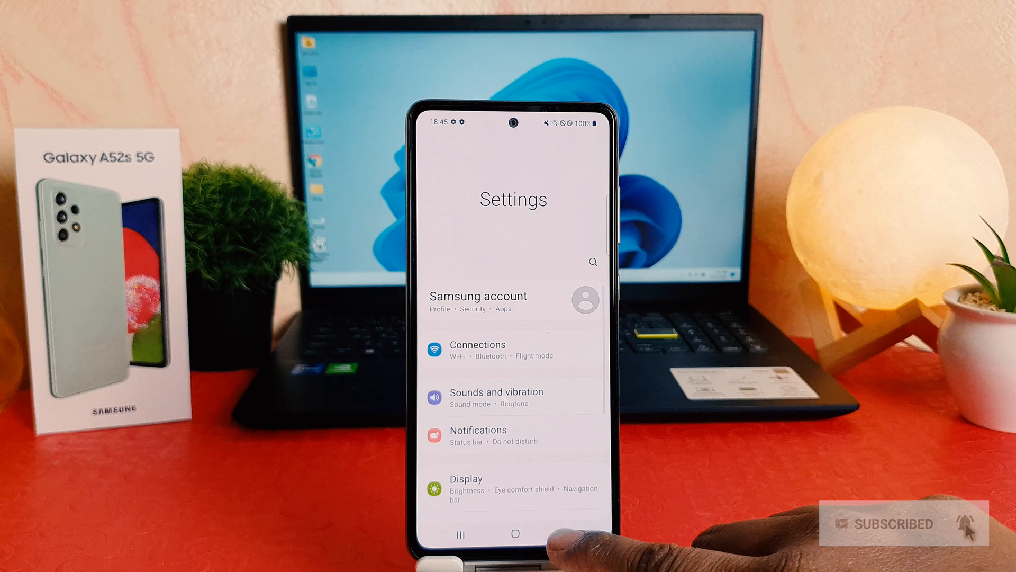